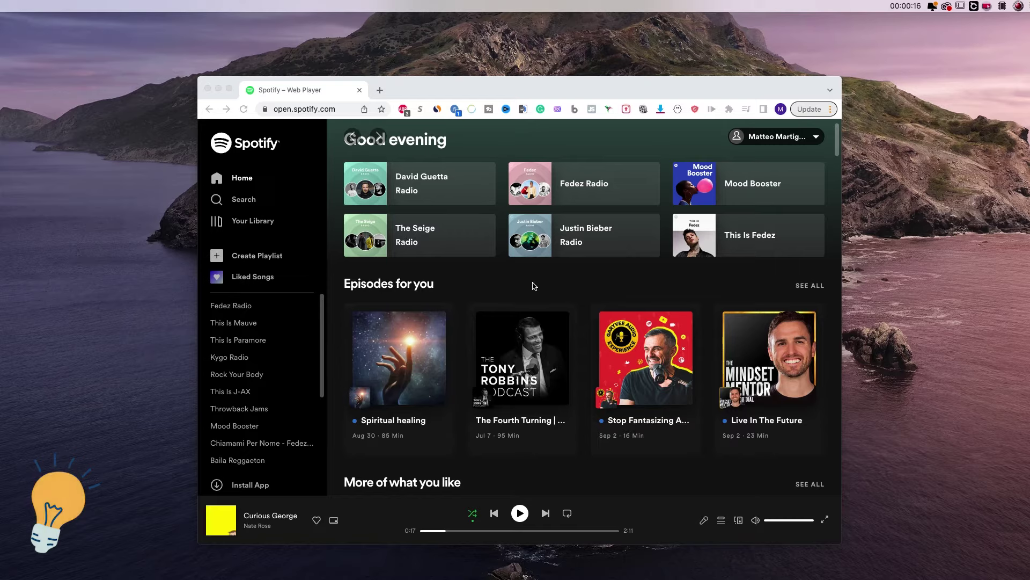
{"action": "mouse_move", "coordinate": [501, 209]}
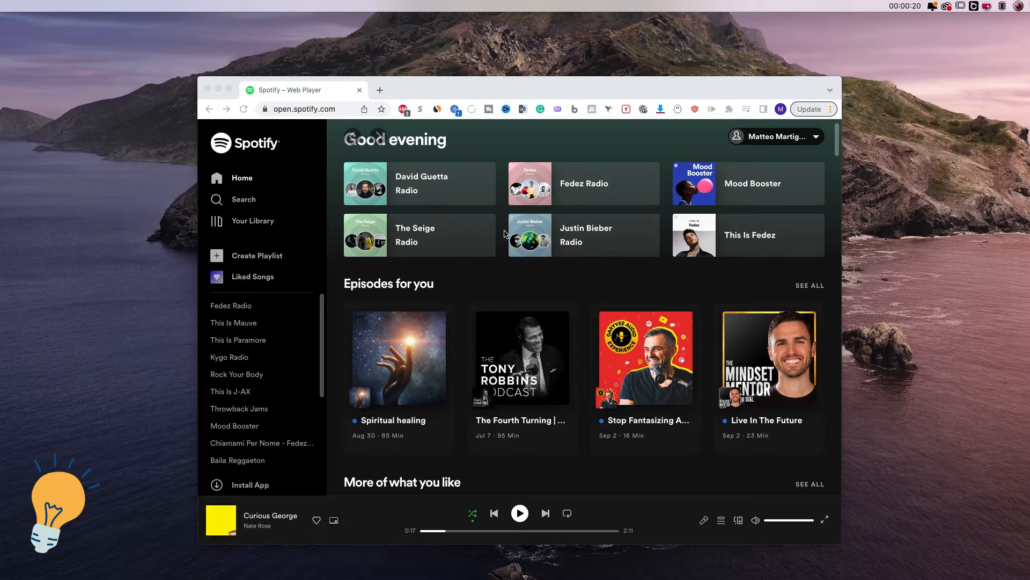
{"action": "mouse_move", "coordinate": [480, 133]}
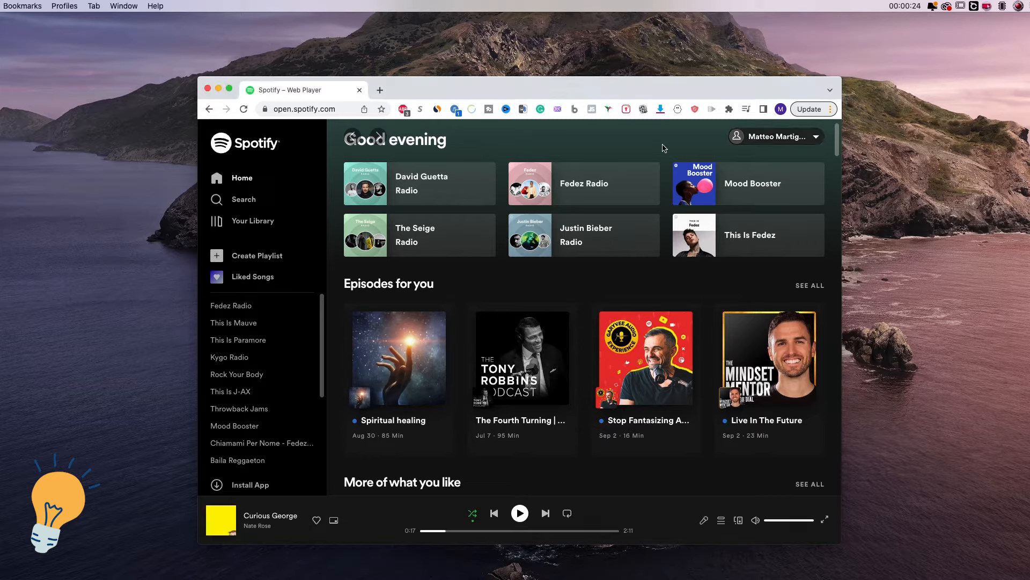
{"action": "mouse_move", "coordinate": [755, 152]}
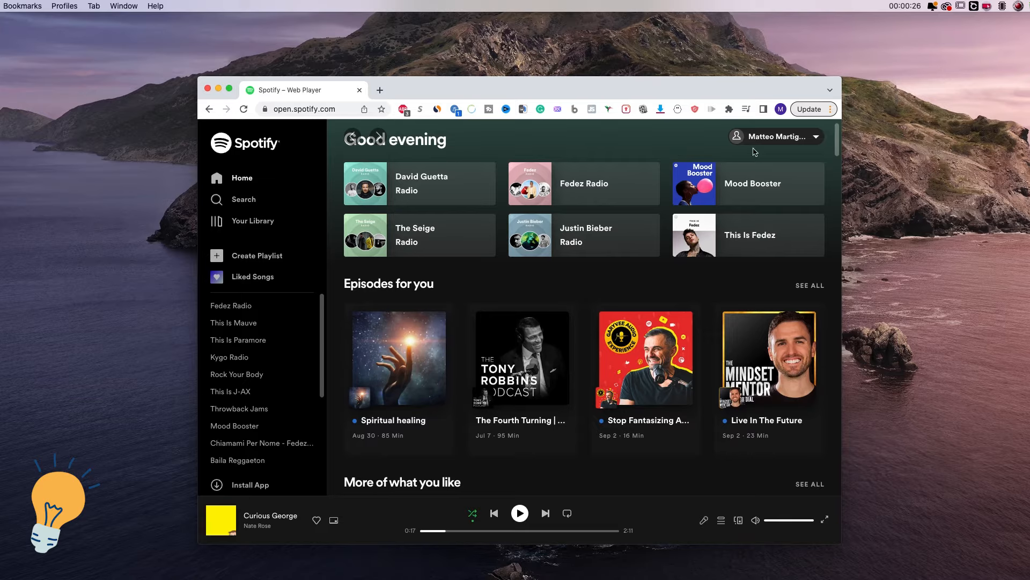
- Open Account from the profile menu in a new tab and scroll to the Premium with Hulu plan
{"action": "left_click", "coordinate": [776, 136]}
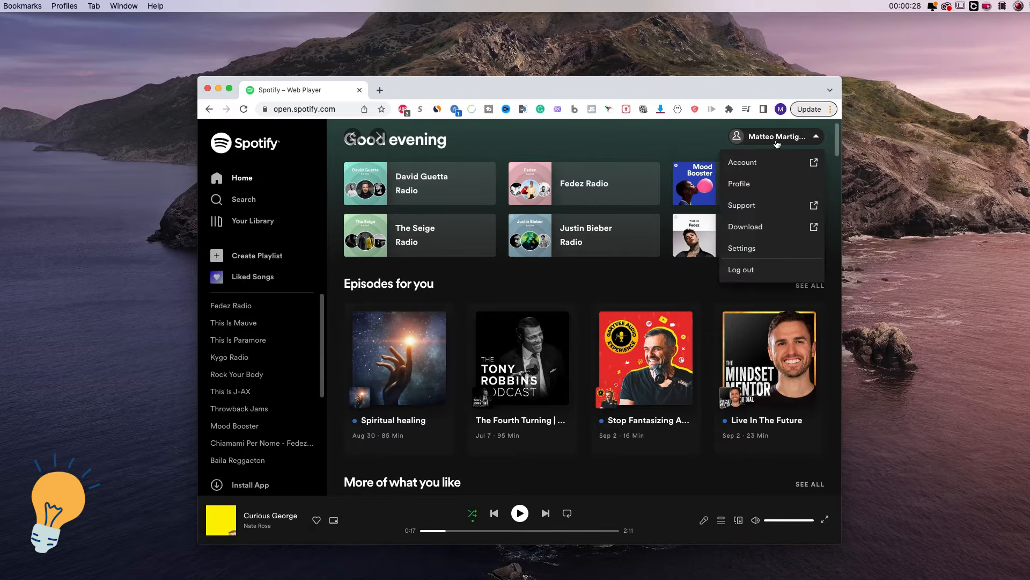
{"action": "left_click", "coordinate": [742, 162]}
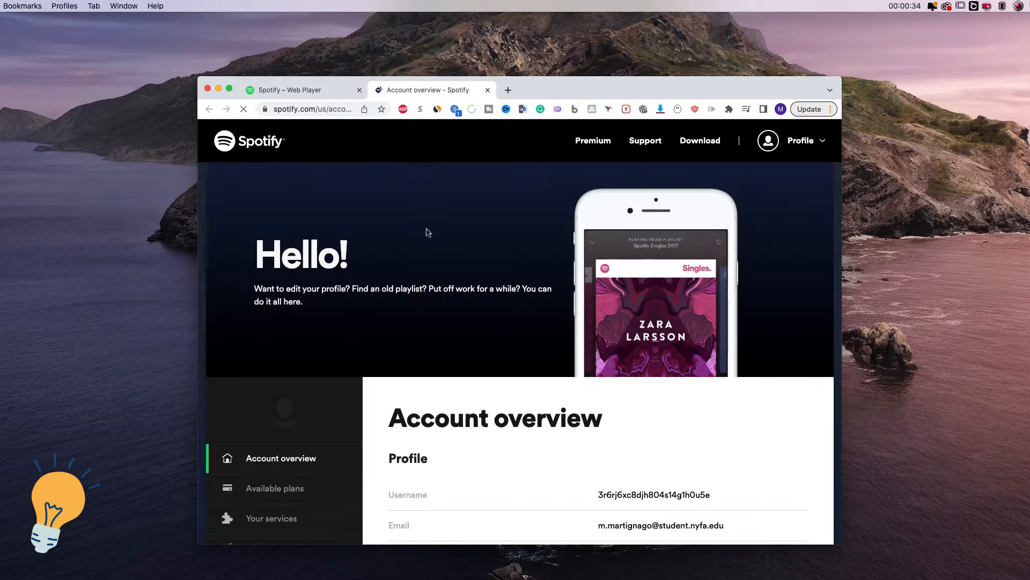
{"action": "scroll", "scroll_direction": "down", "scroll_amount": 3}
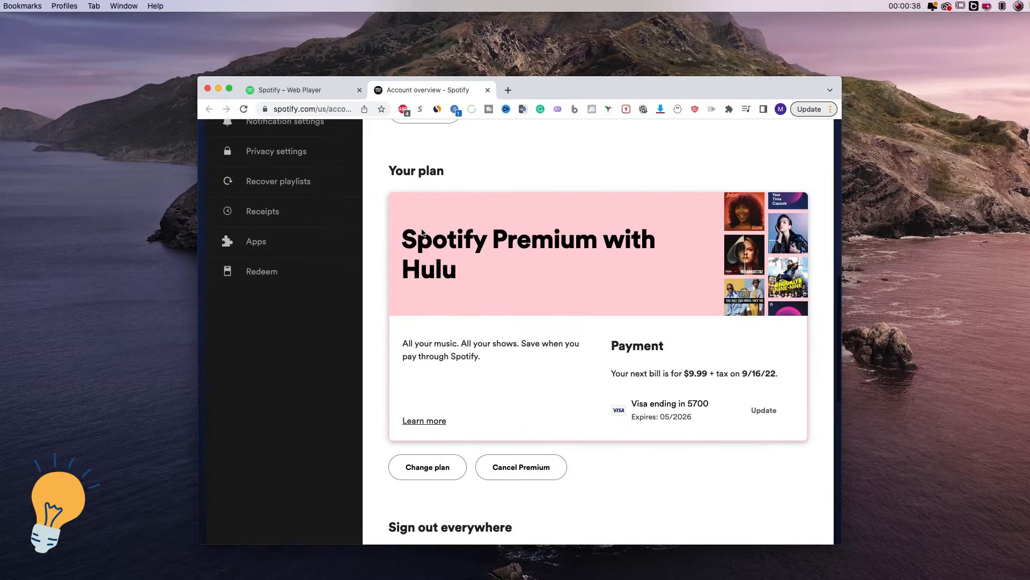
{"action": "double_click", "coordinate": [416, 171]}
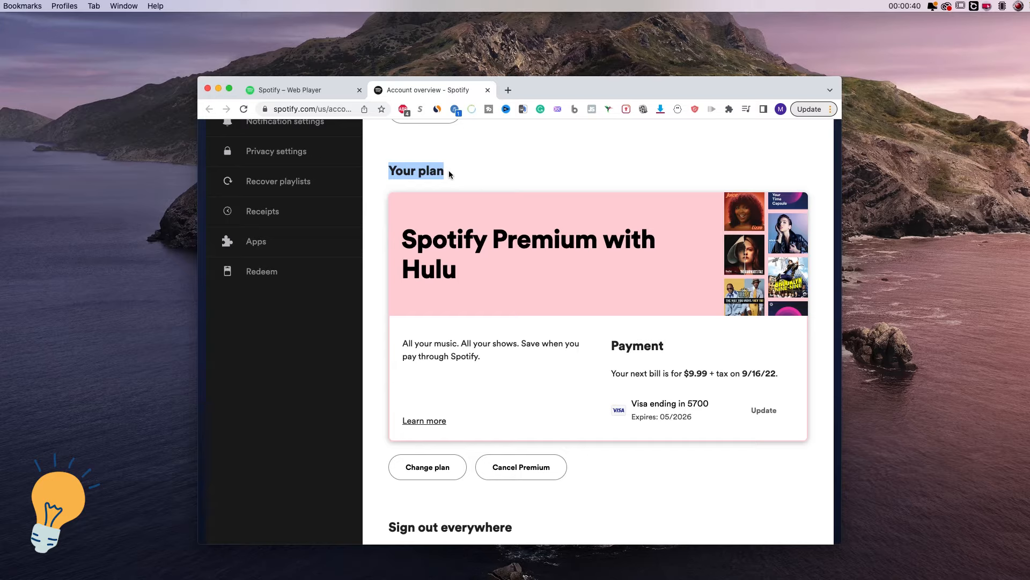
{"action": "scroll", "scroll_direction": "down", "scroll_amount": 3}
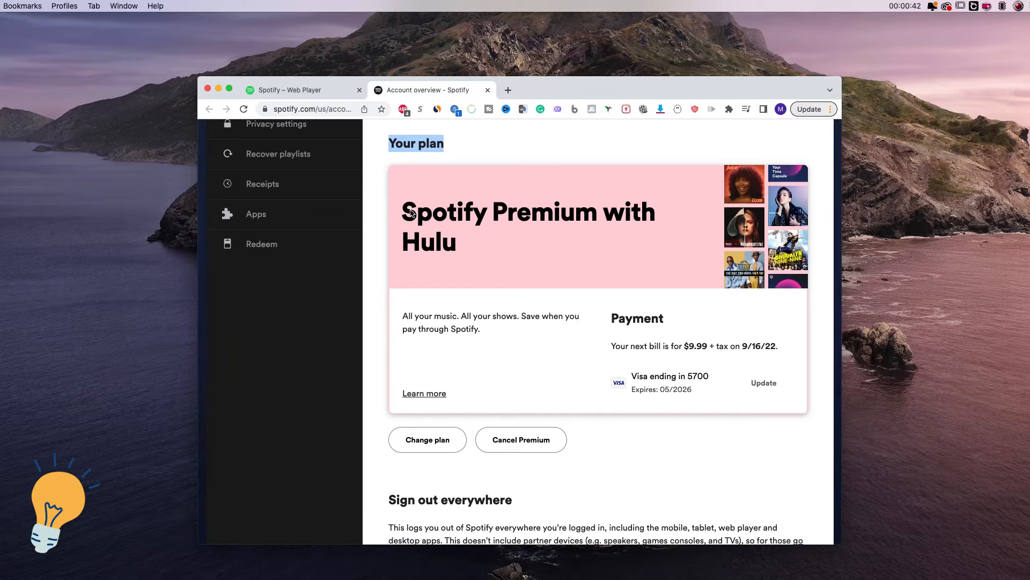
{"action": "scroll", "scroll_direction": "down", "scroll_amount": 3}
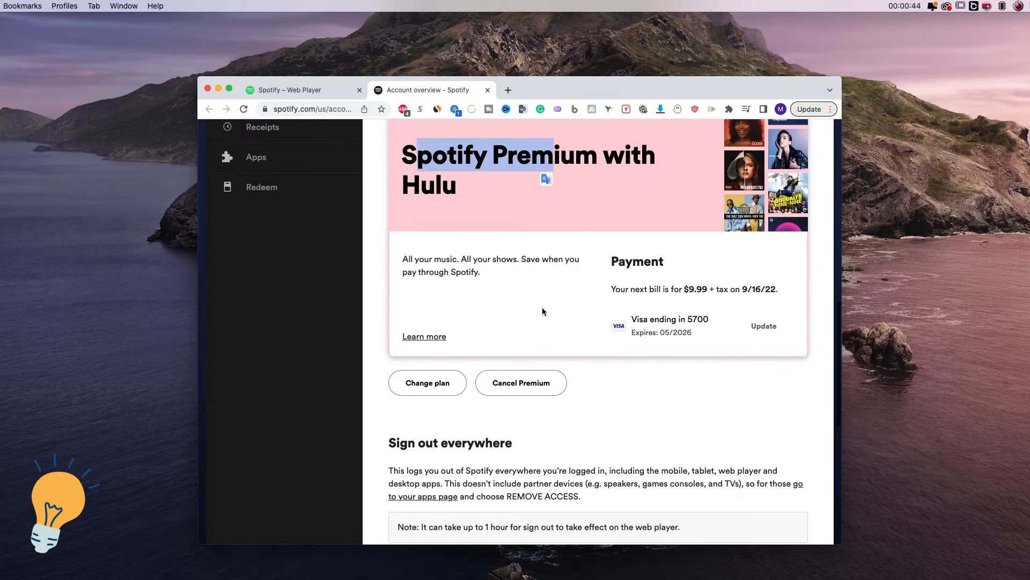
{"action": "scroll", "scroll_direction": "down", "scroll_amount": 3}
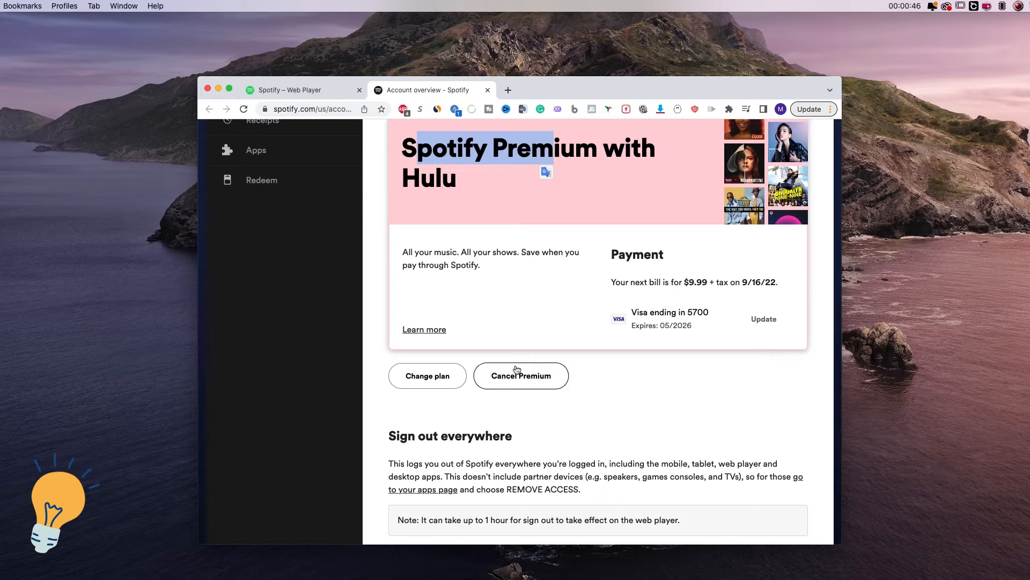
{"action": "mouse_move", "coordinate": [522, 388]}
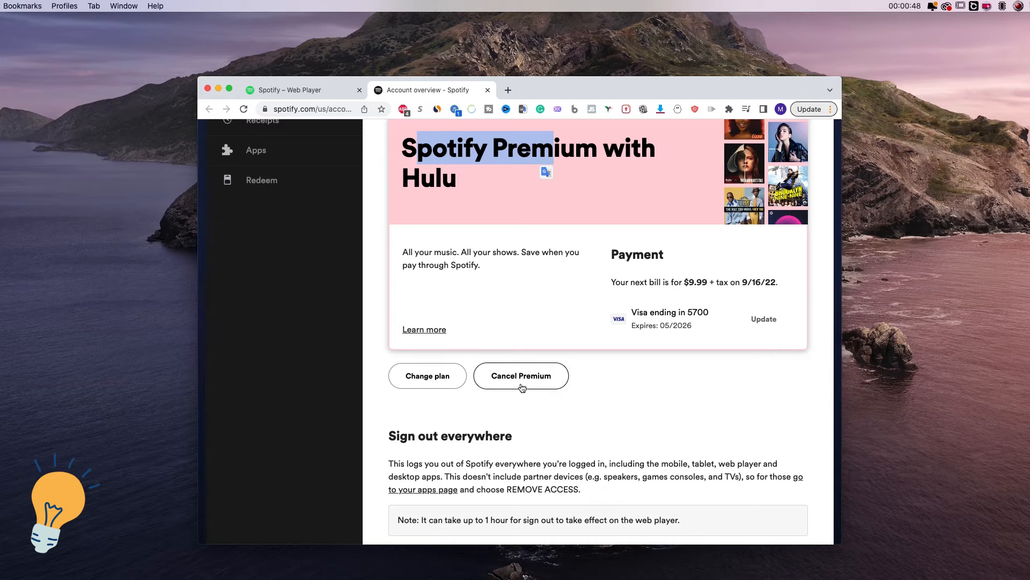